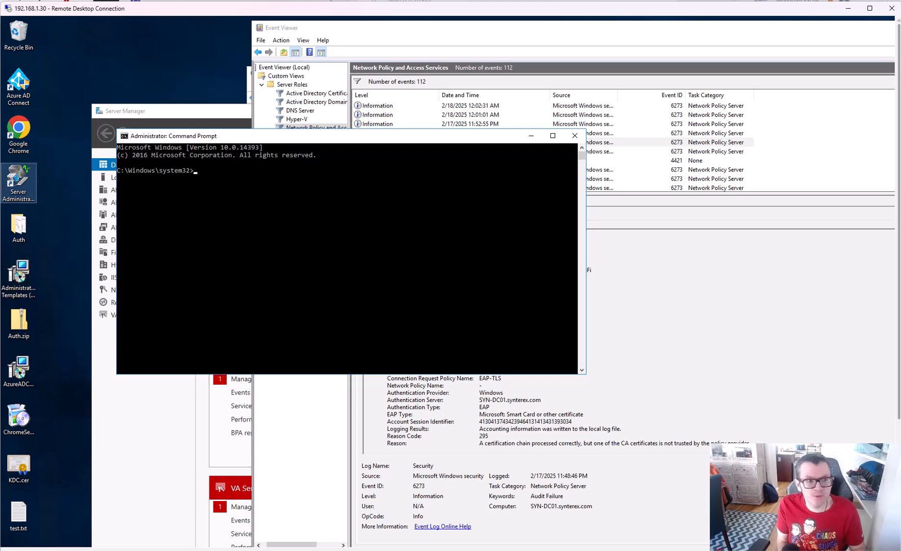
Enter certutil.exe -dspublish -f to publish the Synterex Issuing CA certificate into NTAuthCA.
text(certuti)
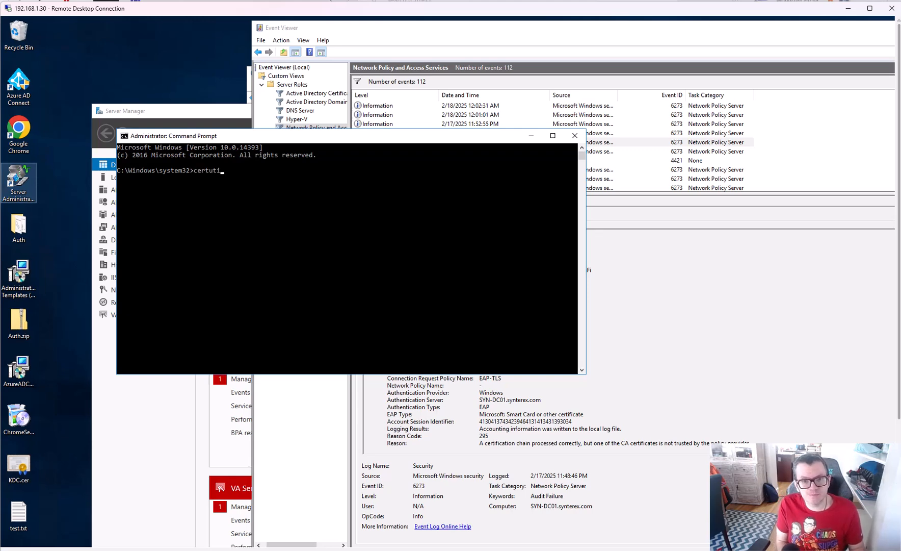
text(l)
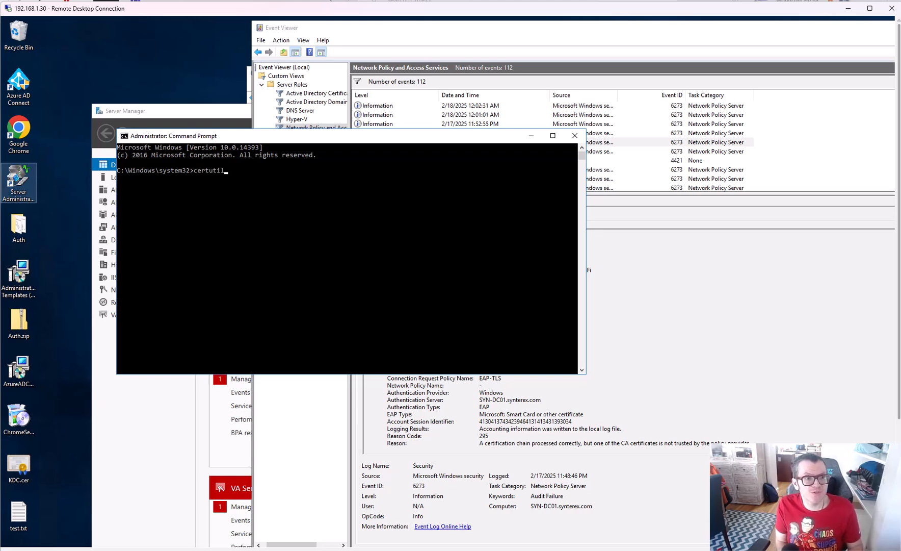
text(.exe)
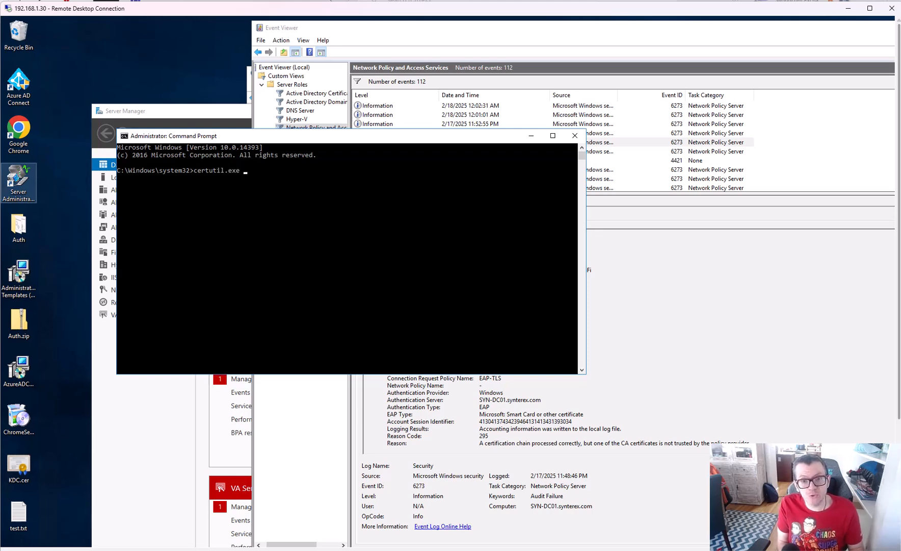
text(-dsp)
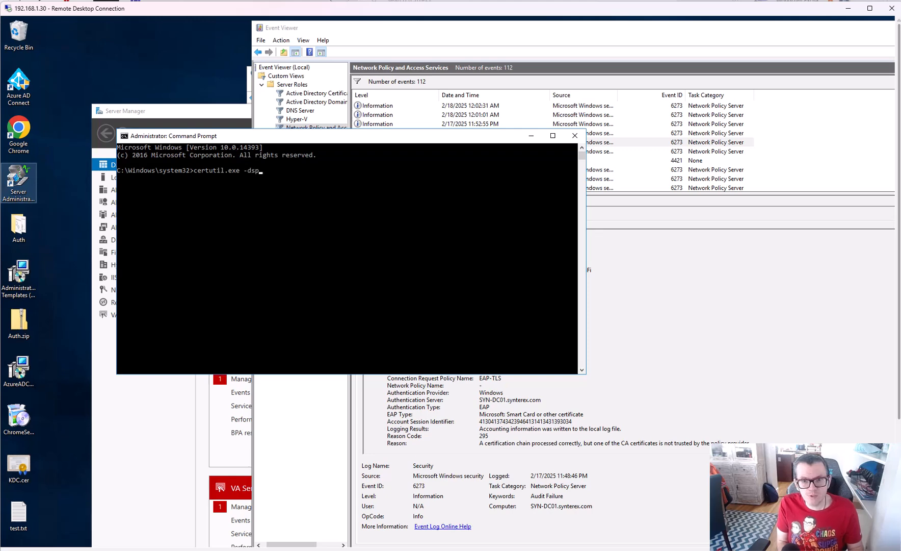
text(ublish -f)
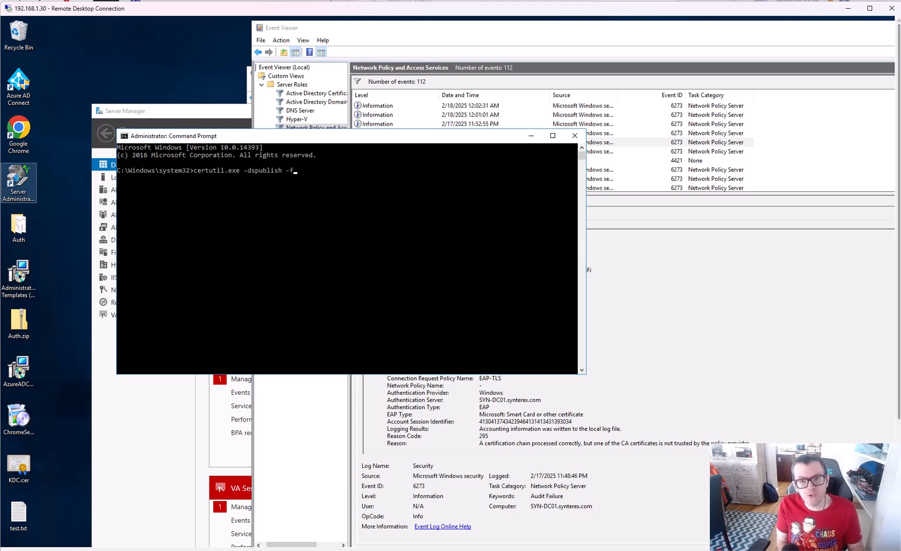
text(C:\tem)
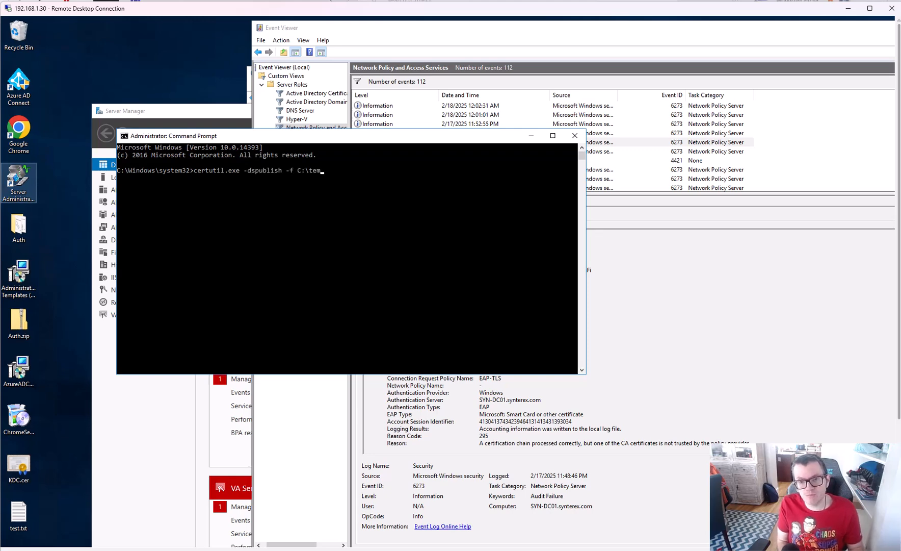
text(p\)
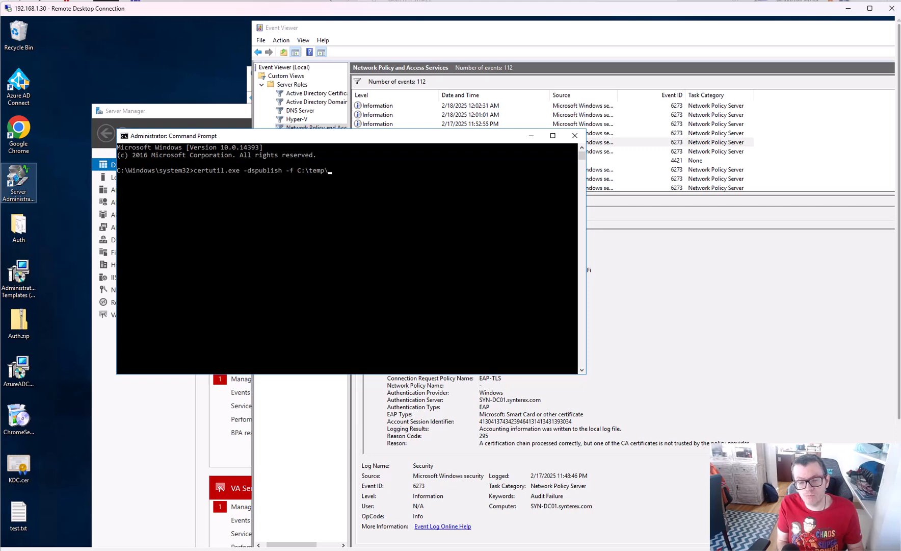
text(syn-root.cer)
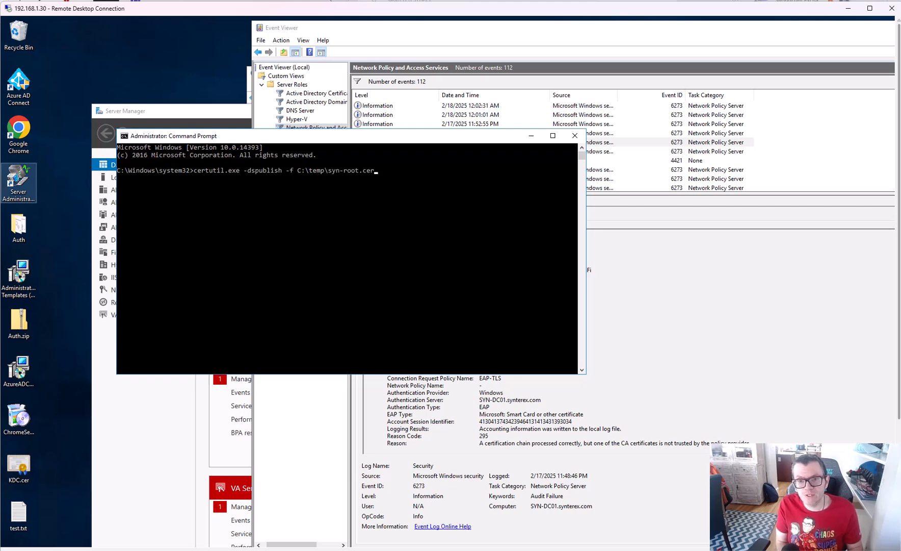
text(Synterex-Root.cer)
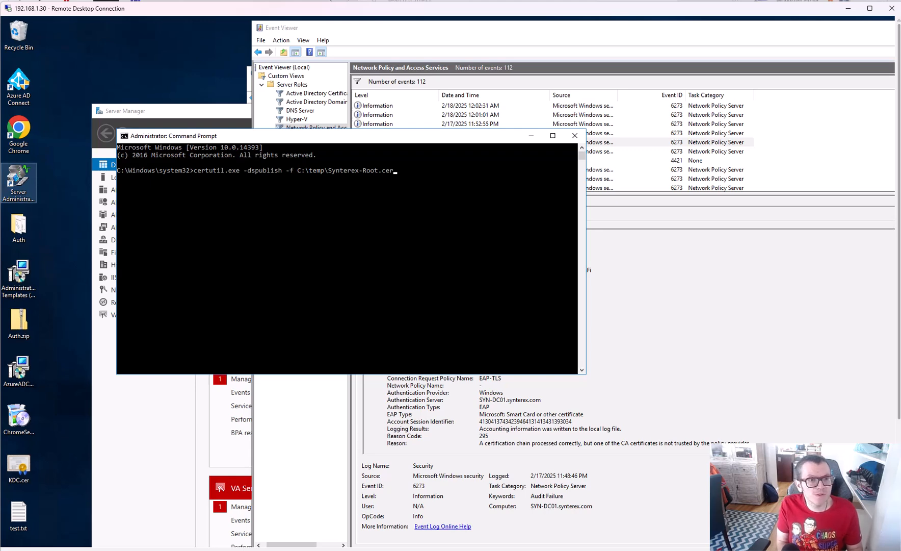
text(RootCA)
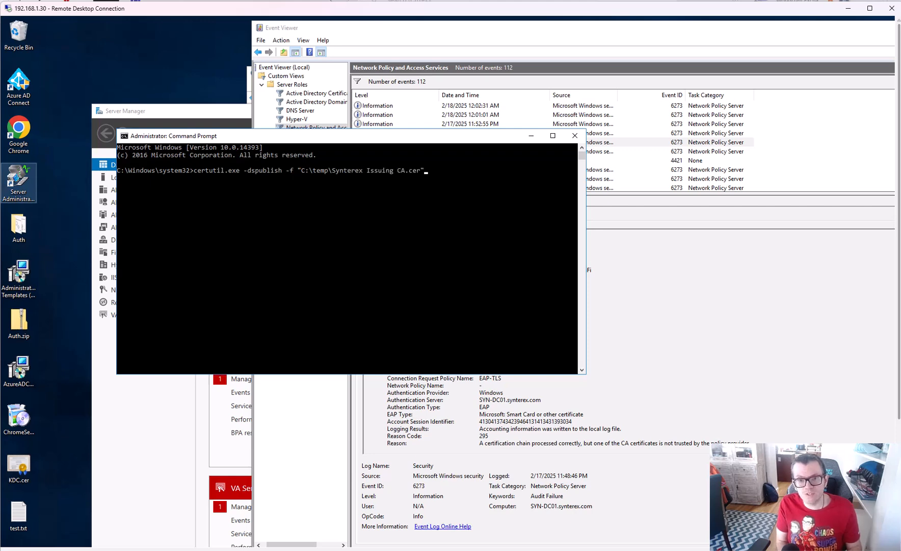
text(SubCA)
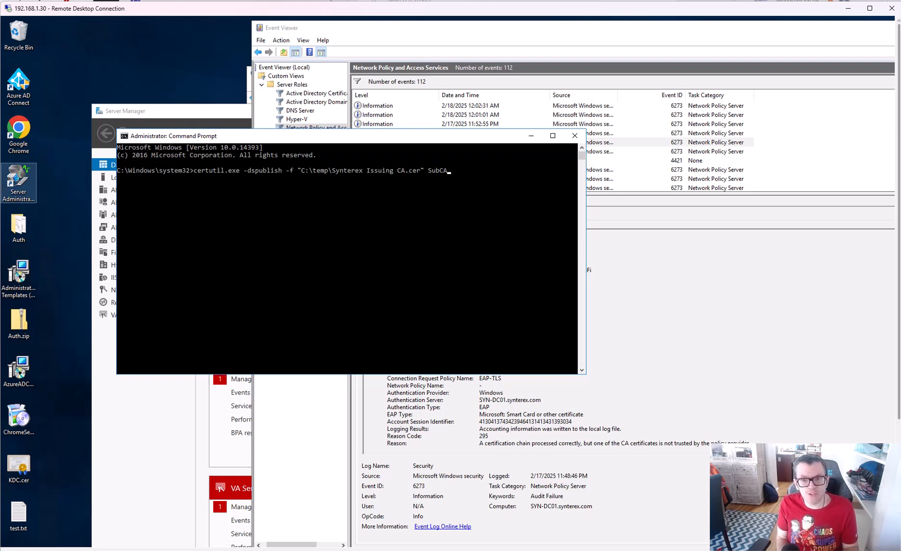
key(BackSpace)
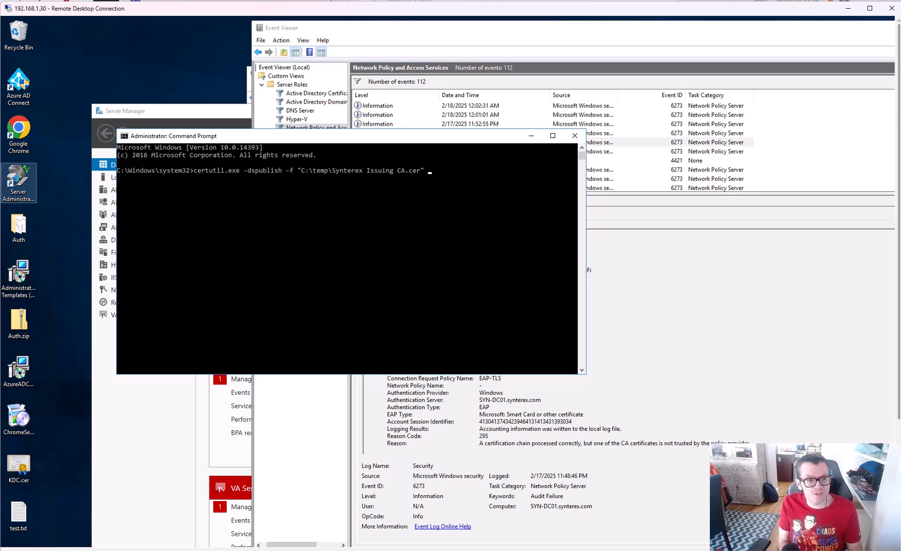
text(Nt)
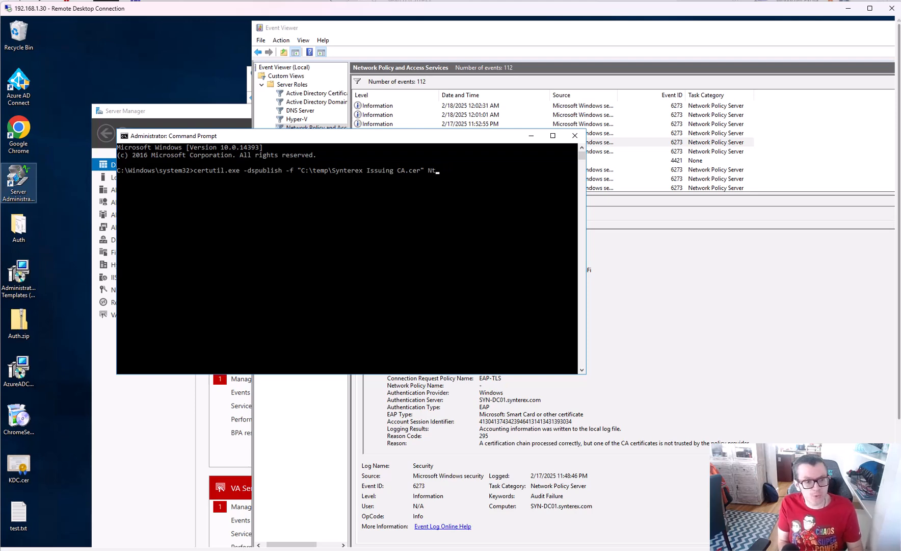
text(AuthCa)
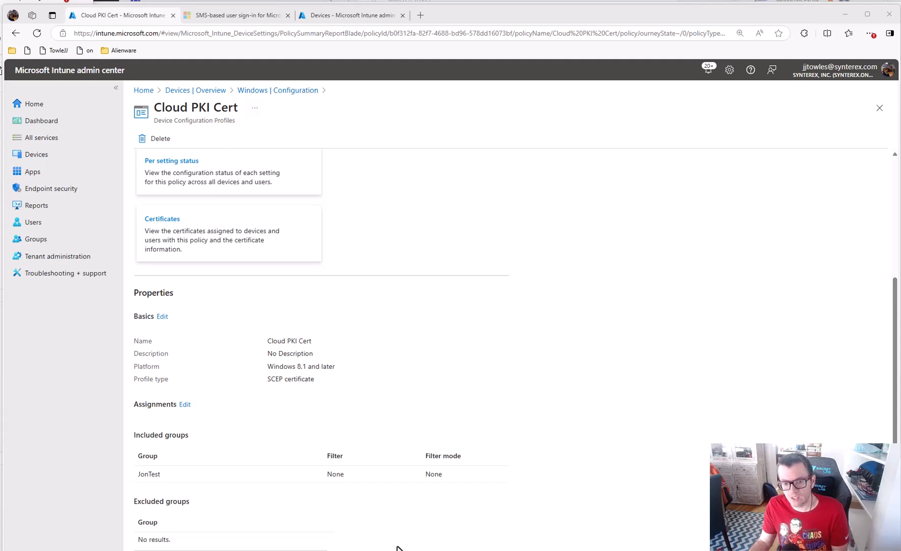
Edit the Cloud PKI Cert profile settings, checking its Key usage selections and SCEP server URLs.
click(162, 316)
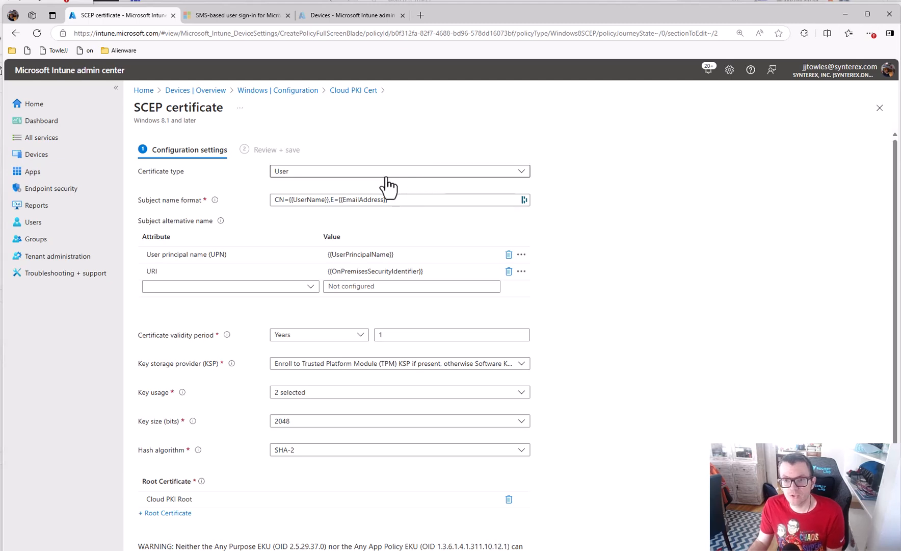
mouse_move(328, 178)
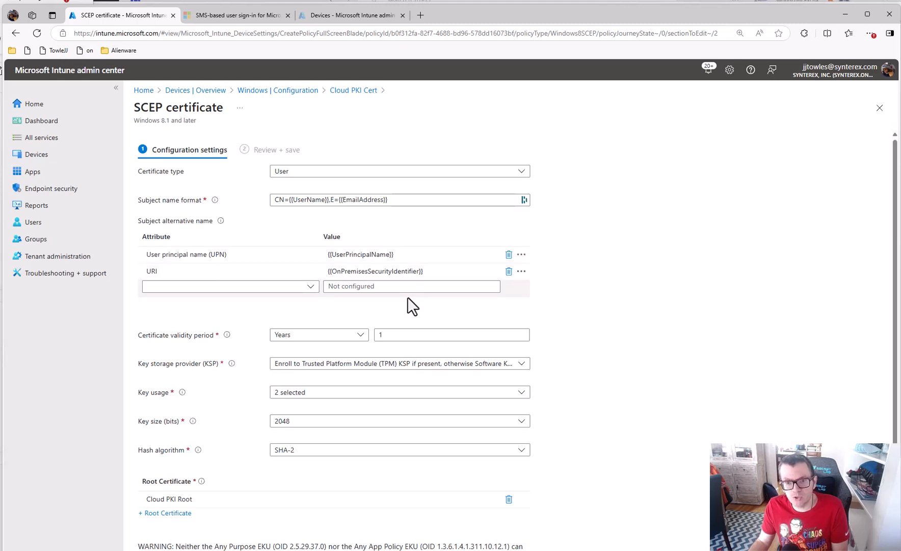
mouse_move(150, 271)
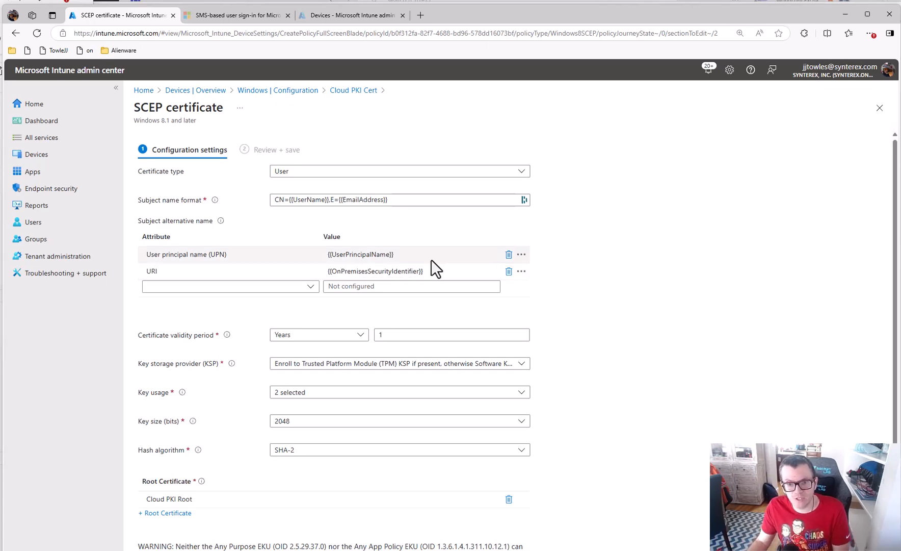
scroll(down, 3)
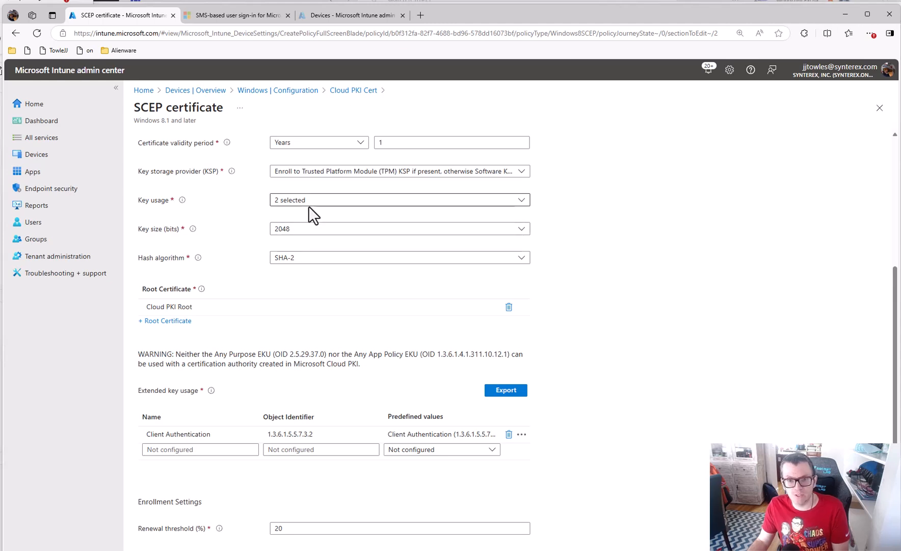
click(399, 199)
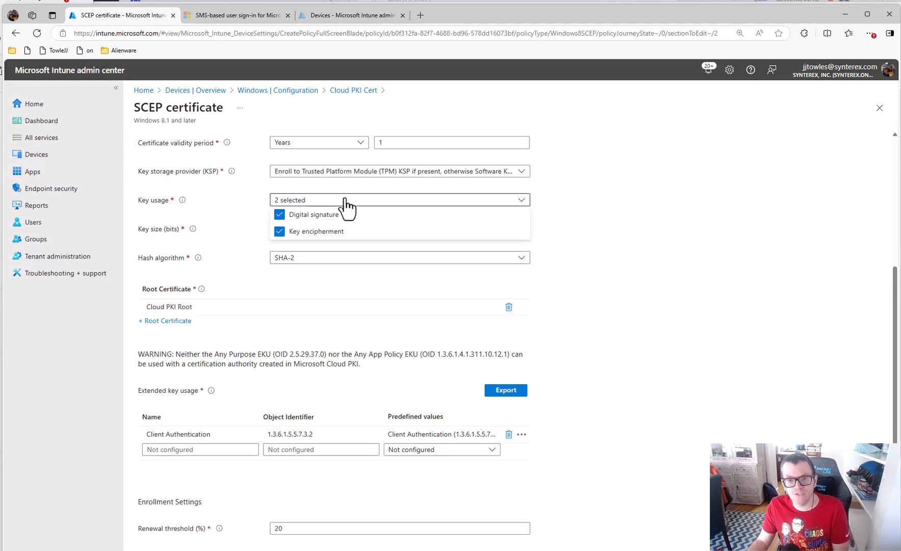
scroll(down, 3)
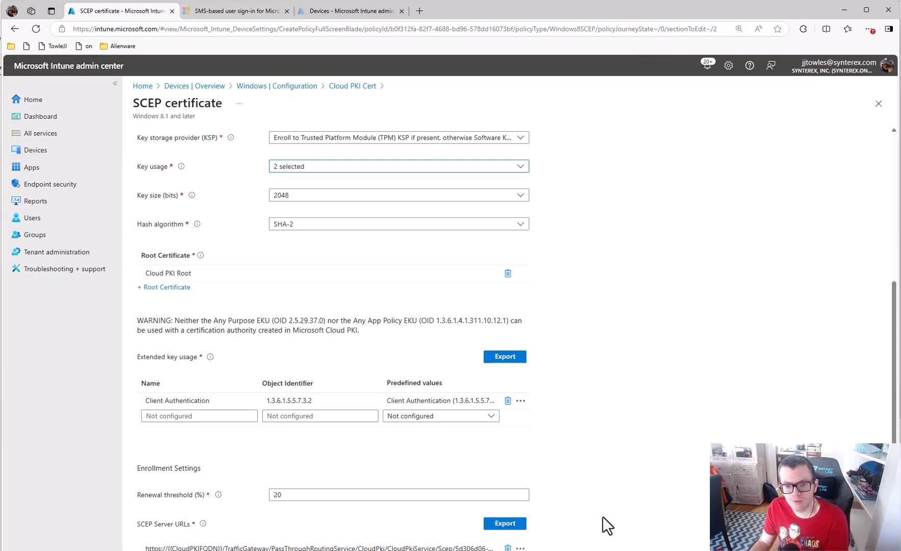
mouse_move(407, 47)
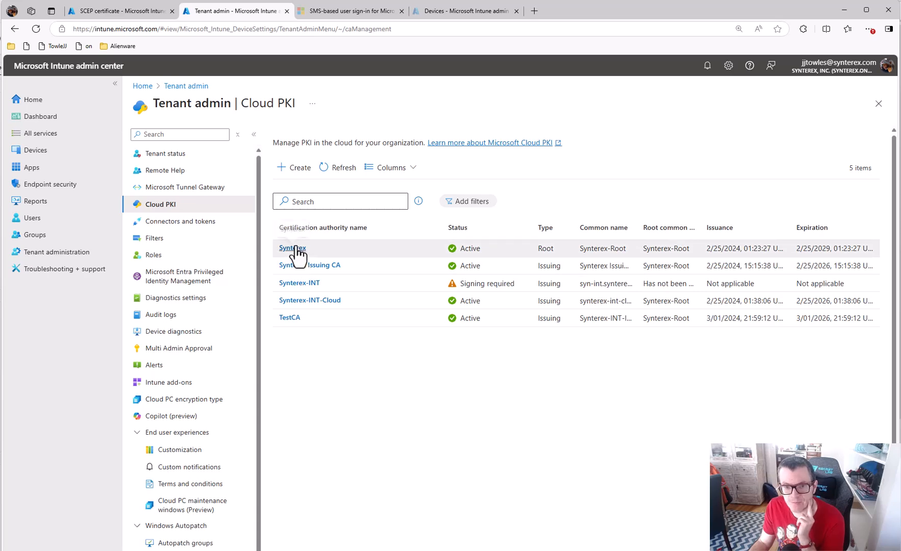
Select the Synterex Issuing CA's SCEP URI in Properties, then return to the SCEP profile.
click(292, 248)
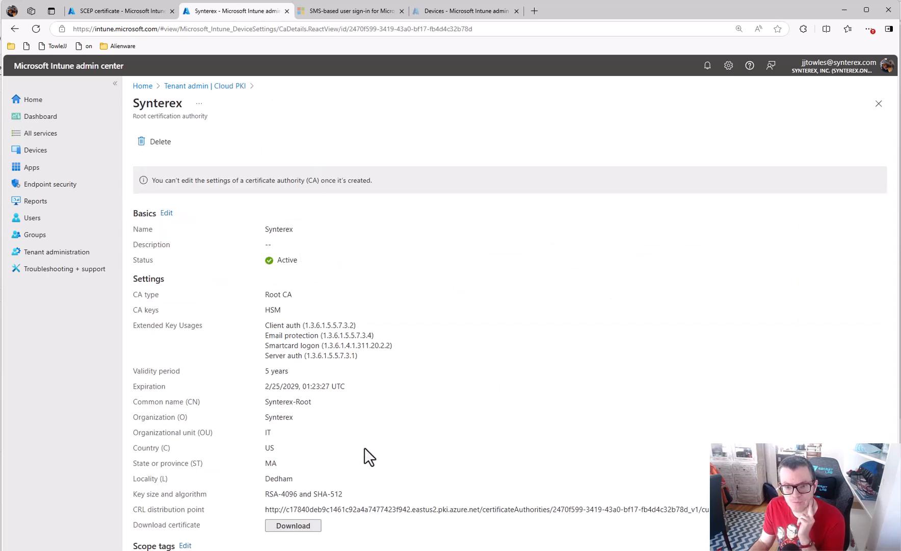
click(13, 28)
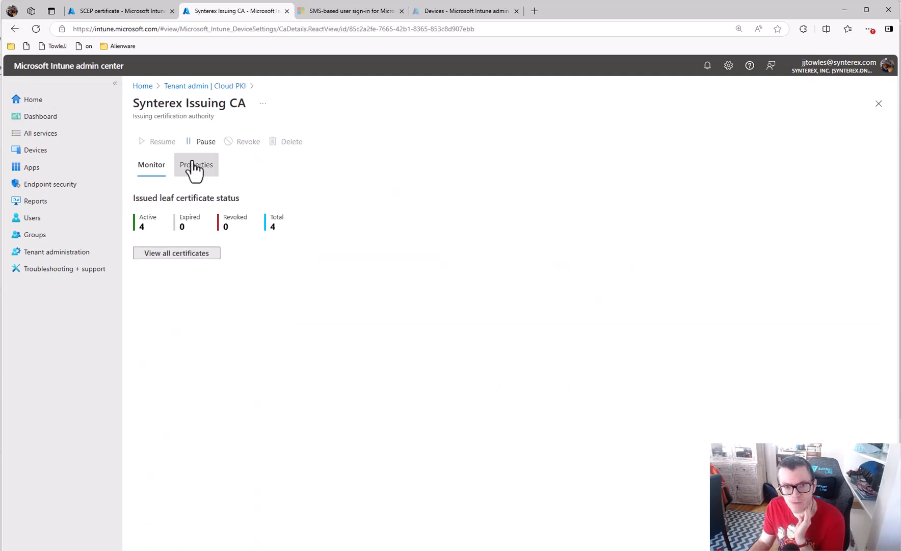
click(196, 165)
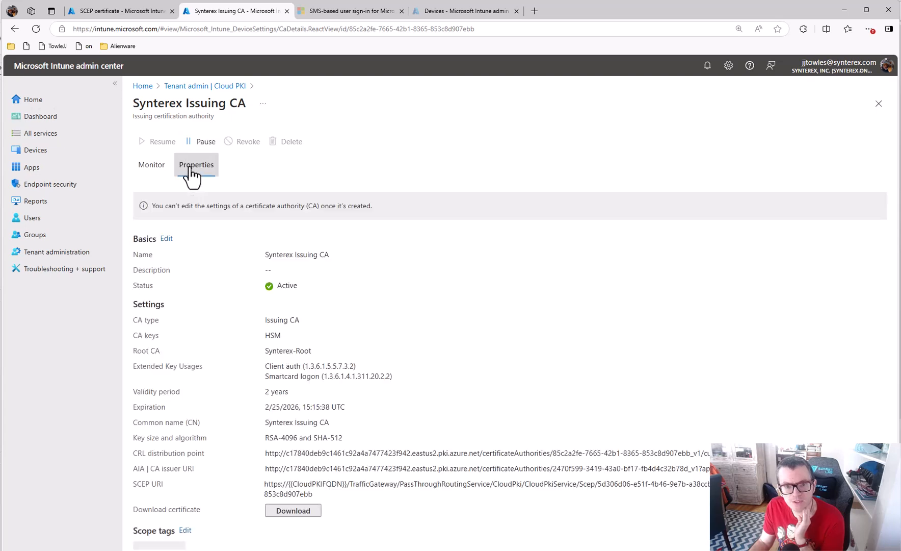
click(196, 165)
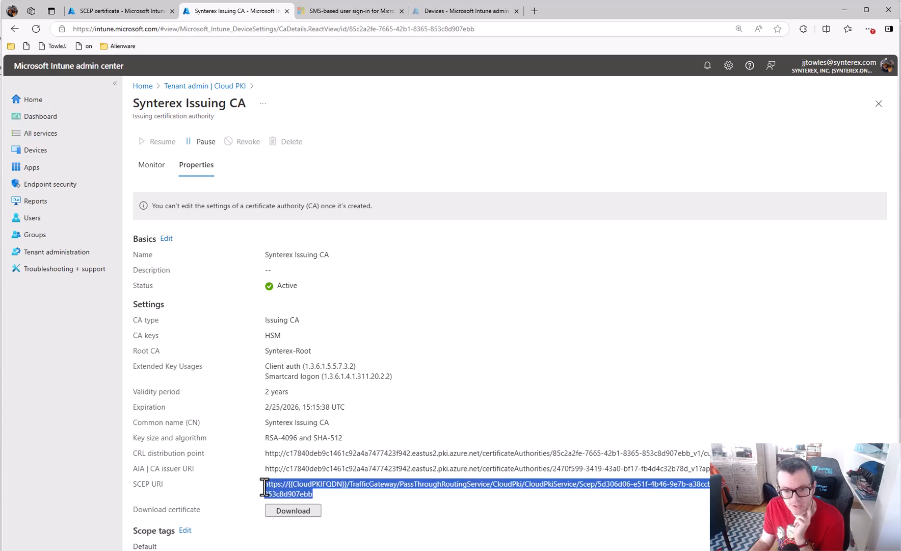
click(118, 10)
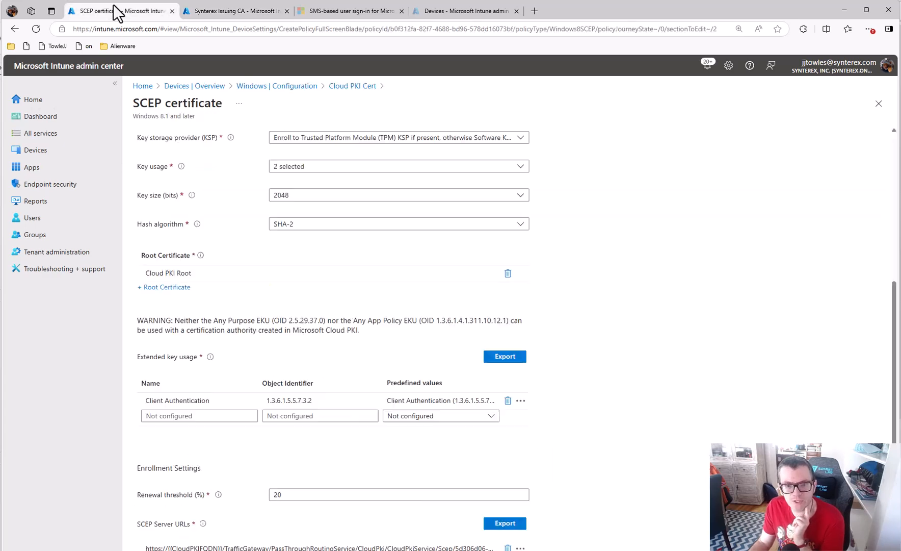
mouse_move(303, 540)
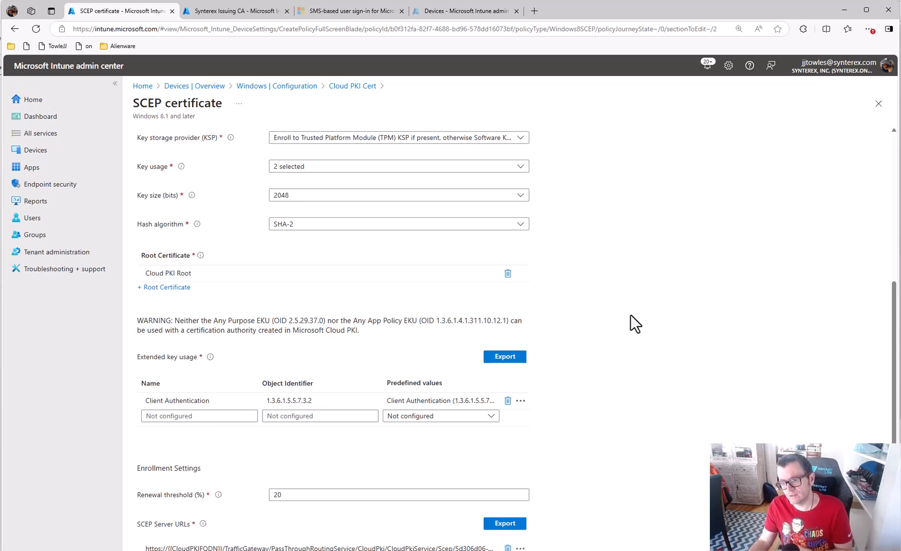
mouse_move(785, 438)
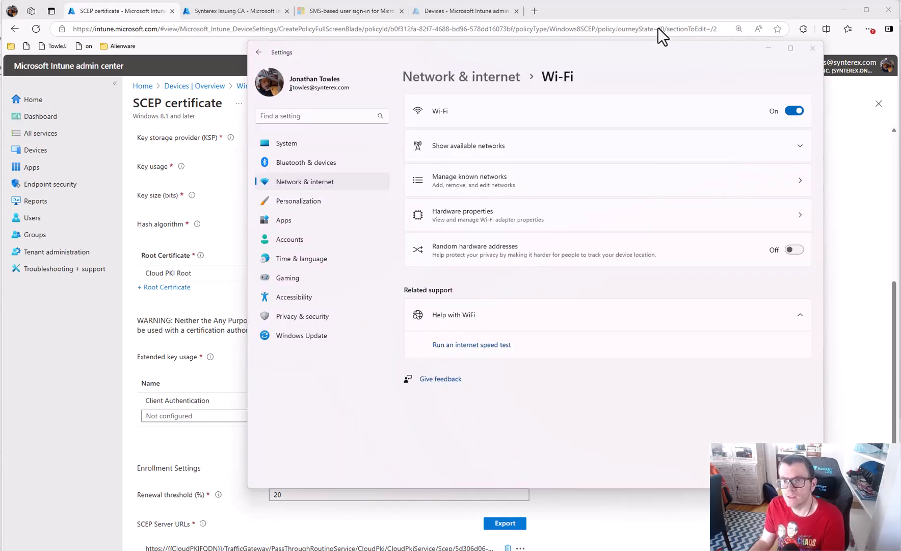
mouse_move(680, 155)
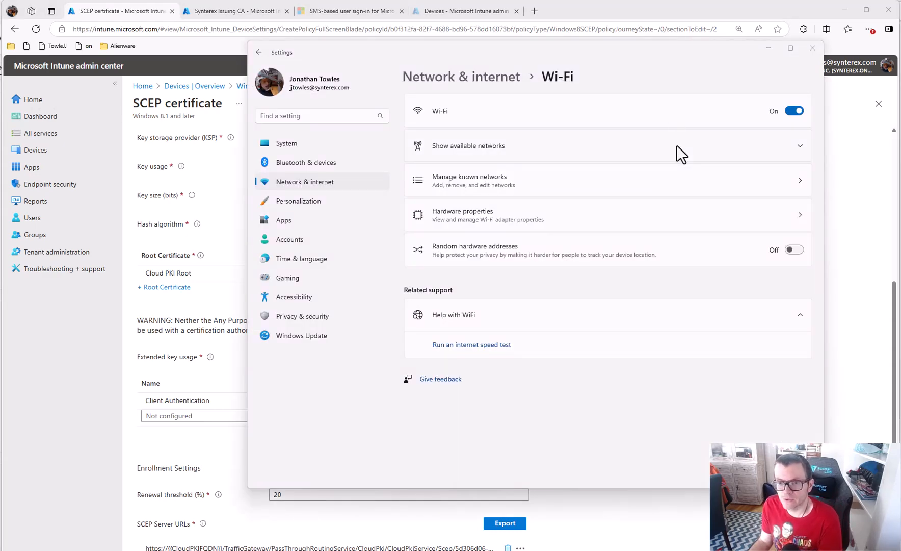
mouse_move(680, 161)
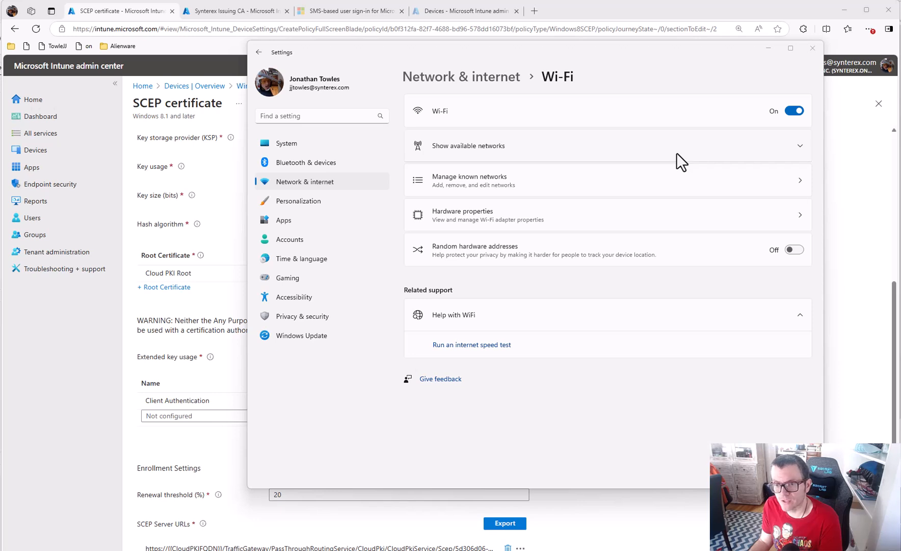
mouse_move(574, 127)
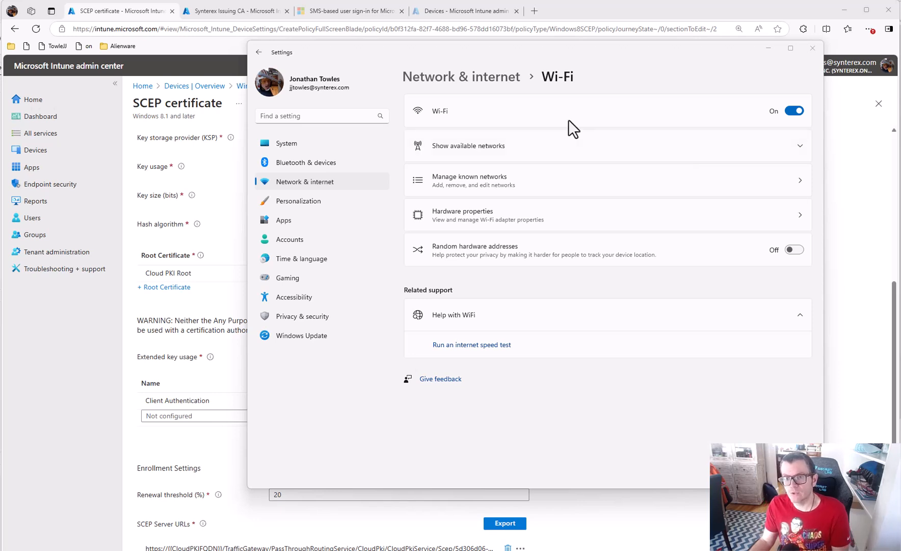
Open Manage known networks from the Wi-Fi settings page.
click(468, 180)
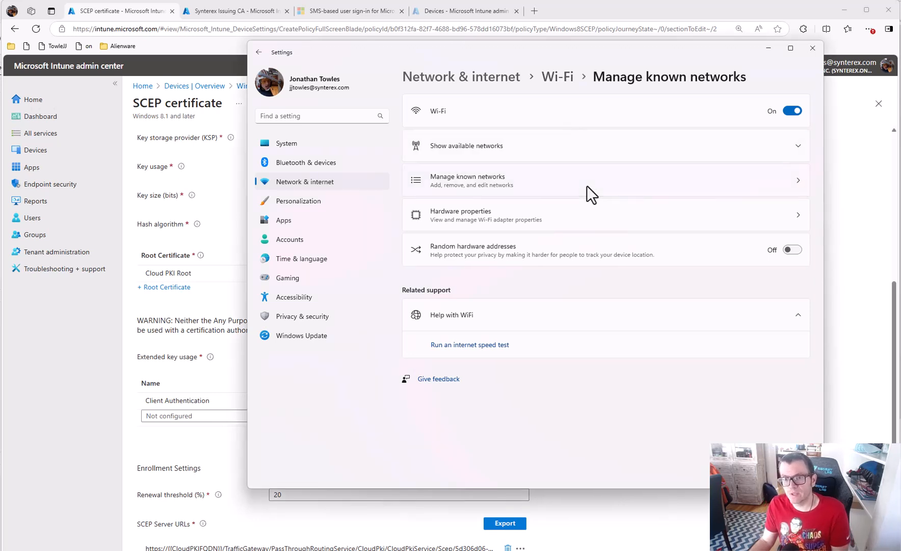
click(604, 180)
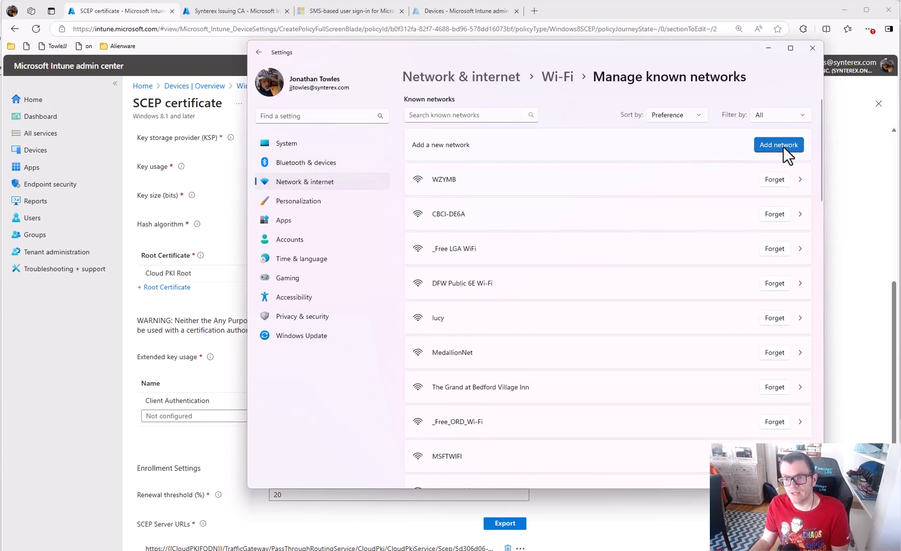
Add network 'MobileJon-EAPTLS WiFi' as WPA2-Enterprise AES with trusted server syn-dc01.synterex.com.
click(778, 144)
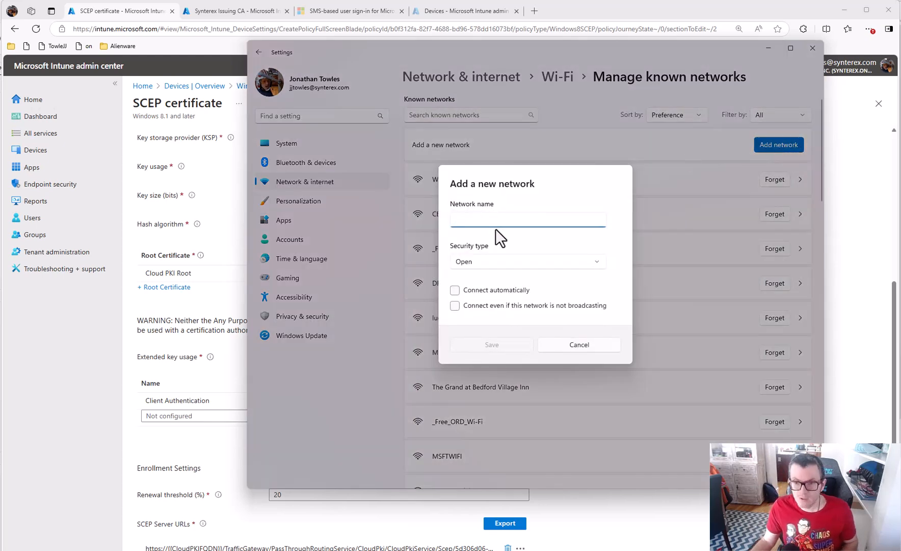
text(MobileJon-EAPTLS WiFi)
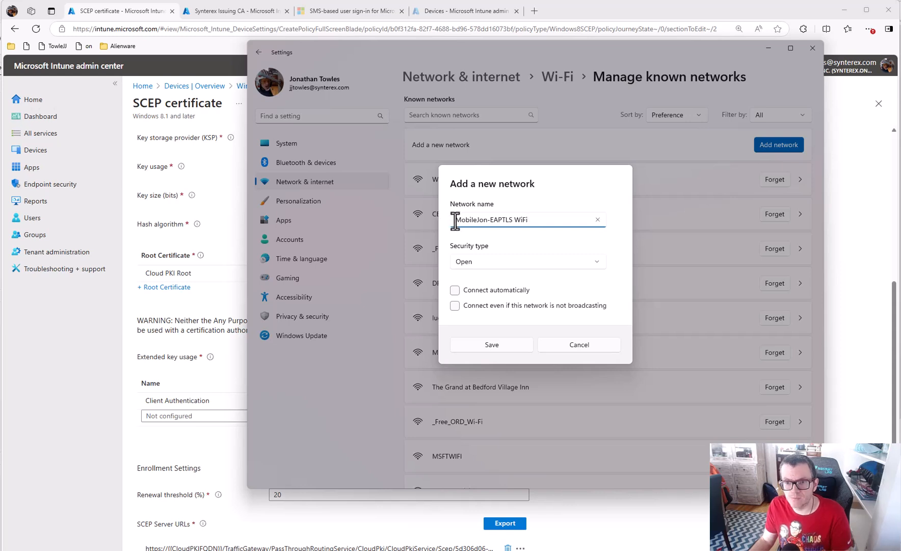
click(526, 261)
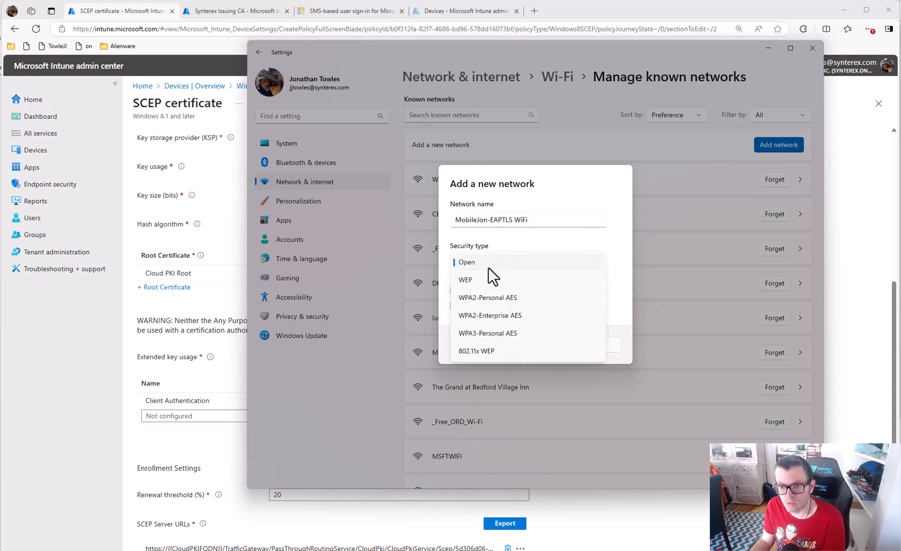
mouse_move(512, 320)
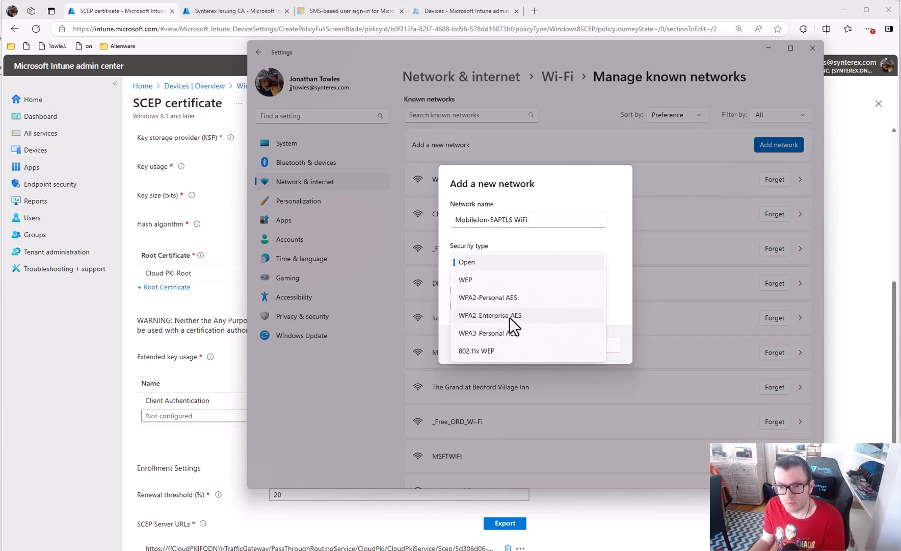
click(490, 315)
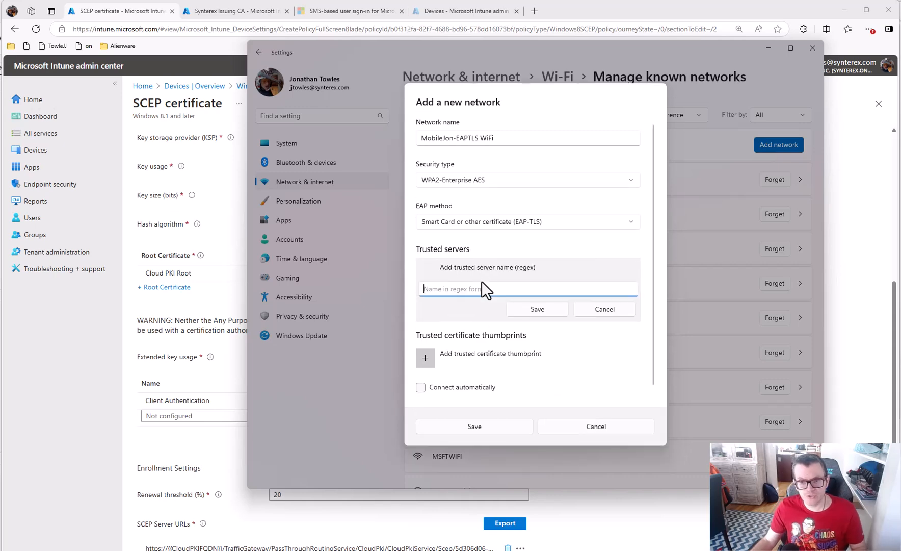
text(syn-dc01.synterex.c)
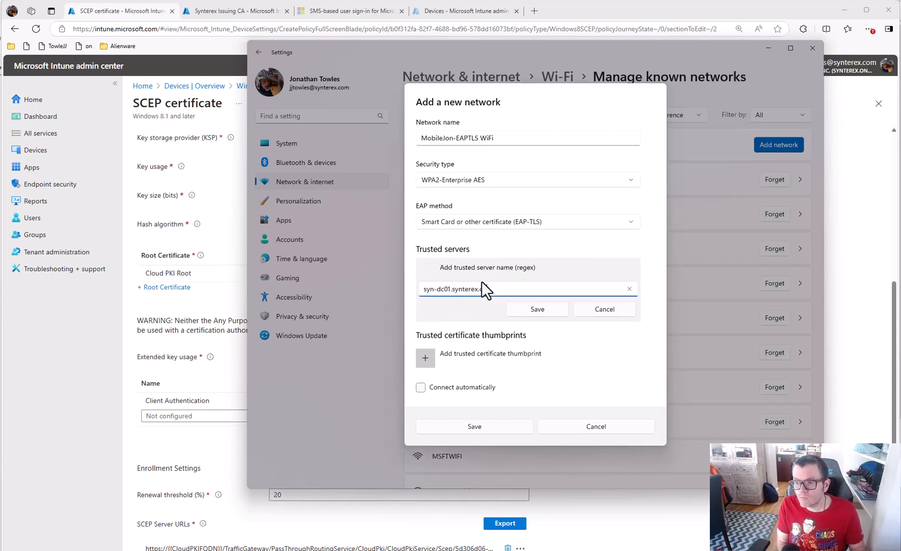
click(536, 309)
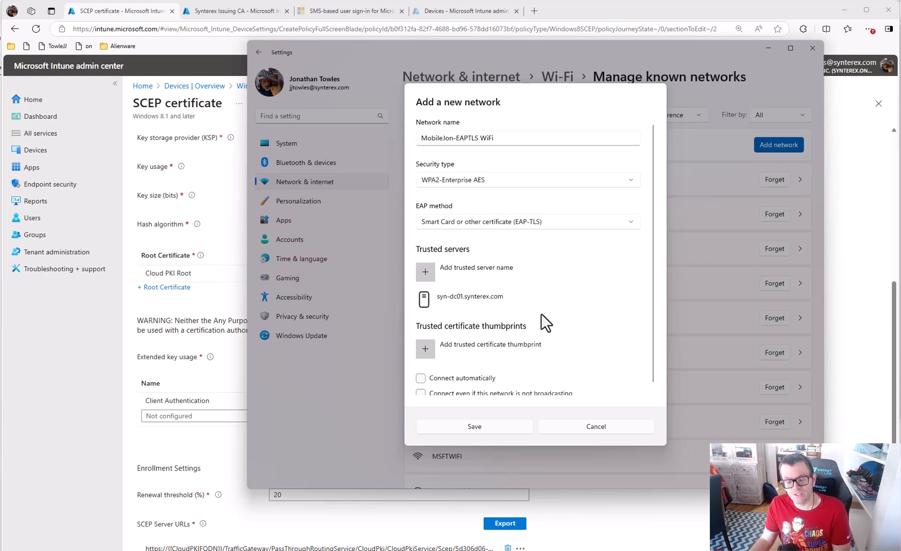
scroll(down, 3)
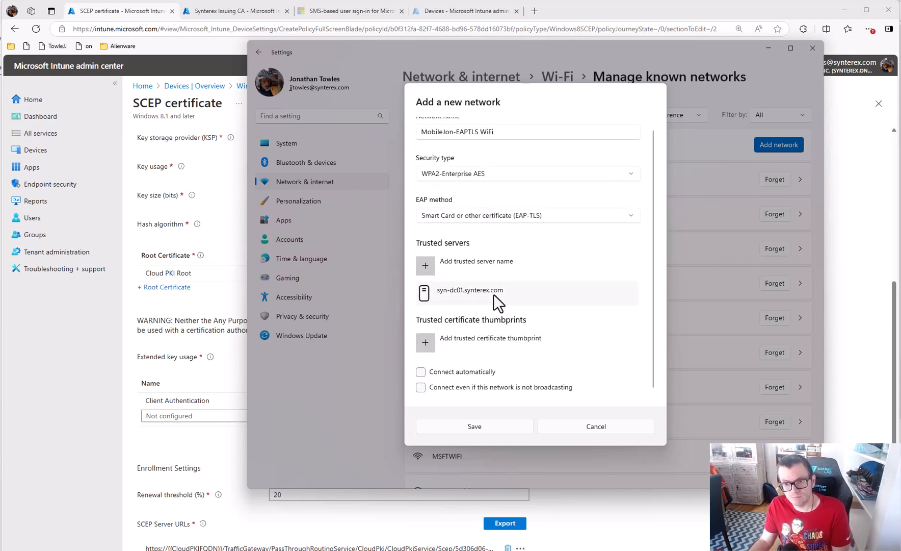
click(425, 343)
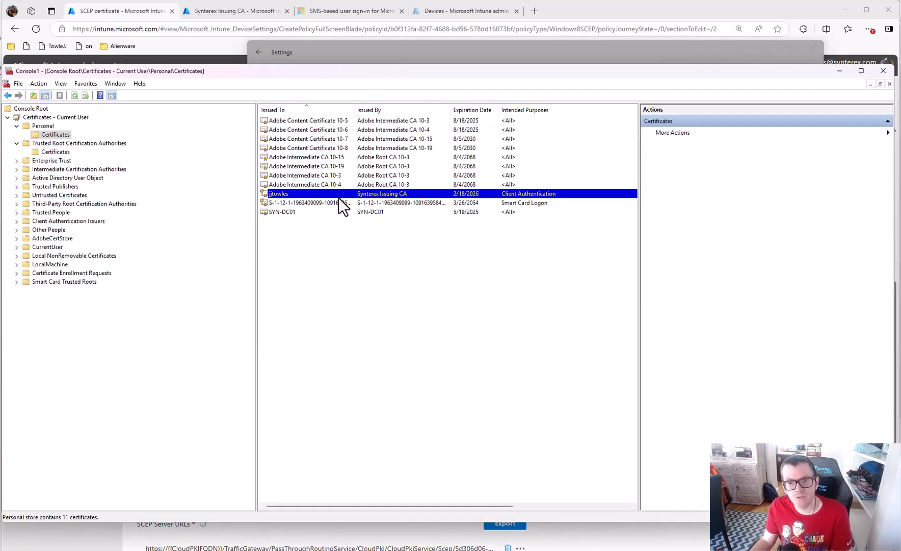
Display the thumbprint of the SYN-DC01.synterex.com certificate from Trusted Root Certification Authorities.
click(55, 151)
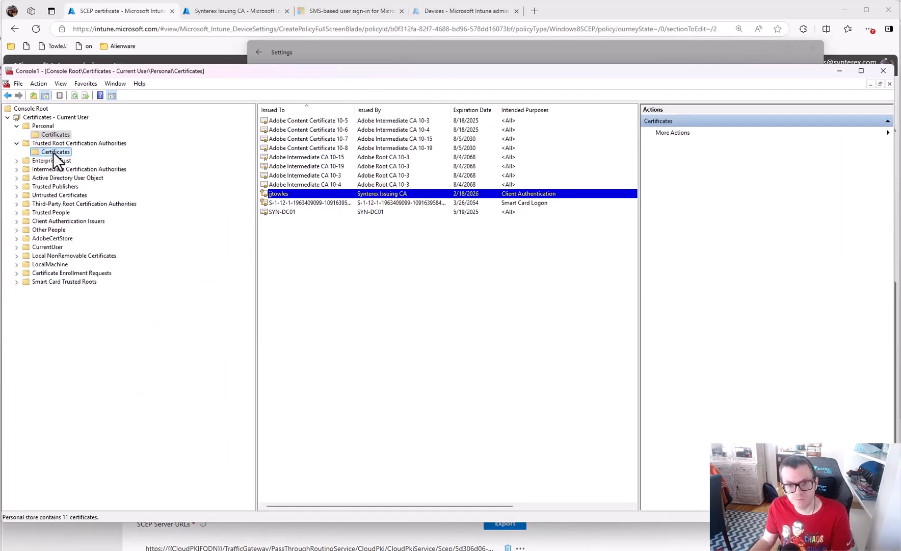
click(55, 152)
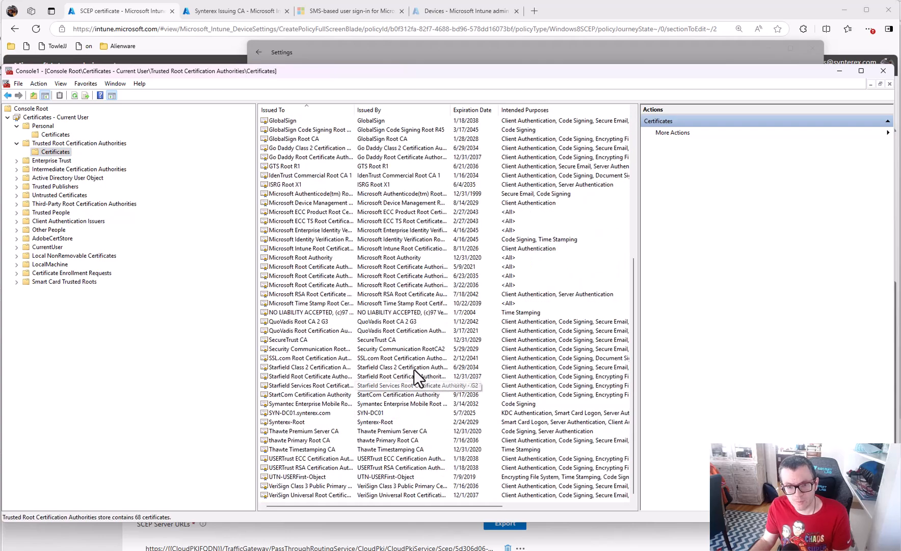
click(299, 412)
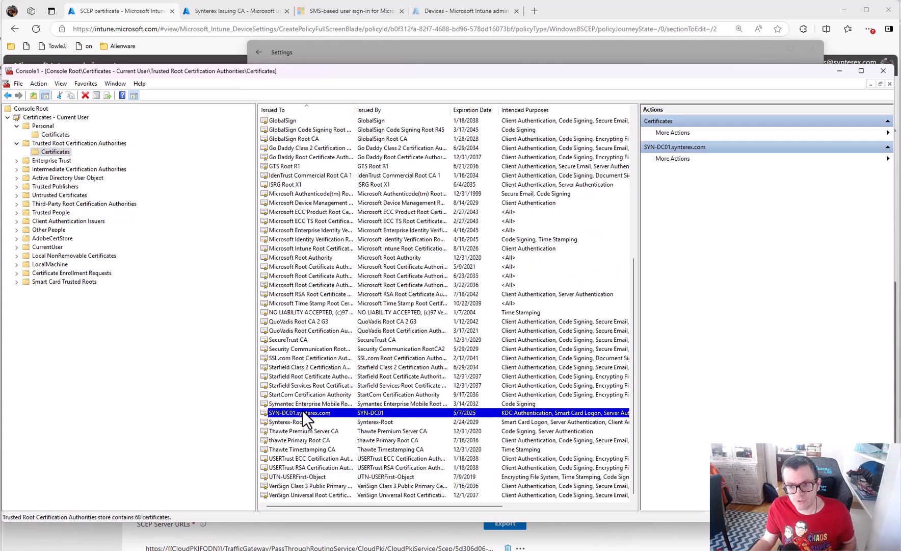
double_click(299, 415)
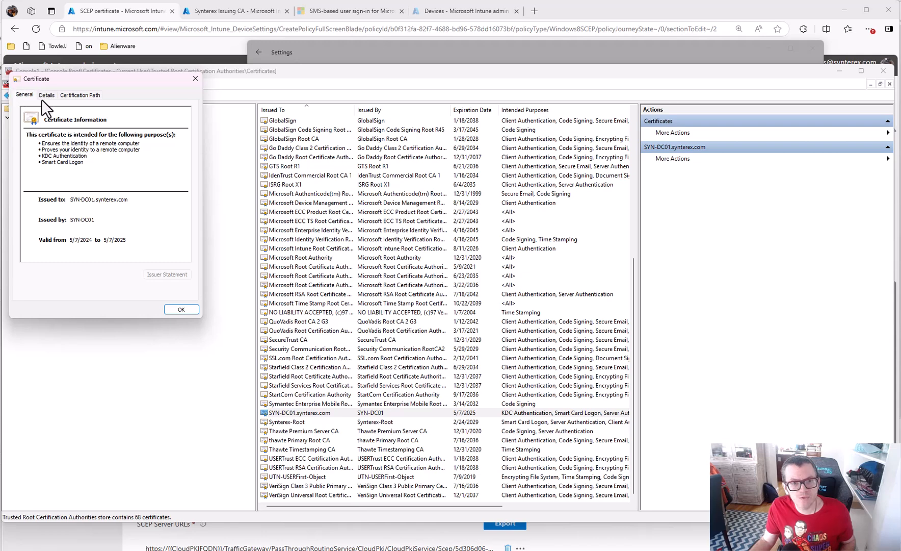
click(46, 96)
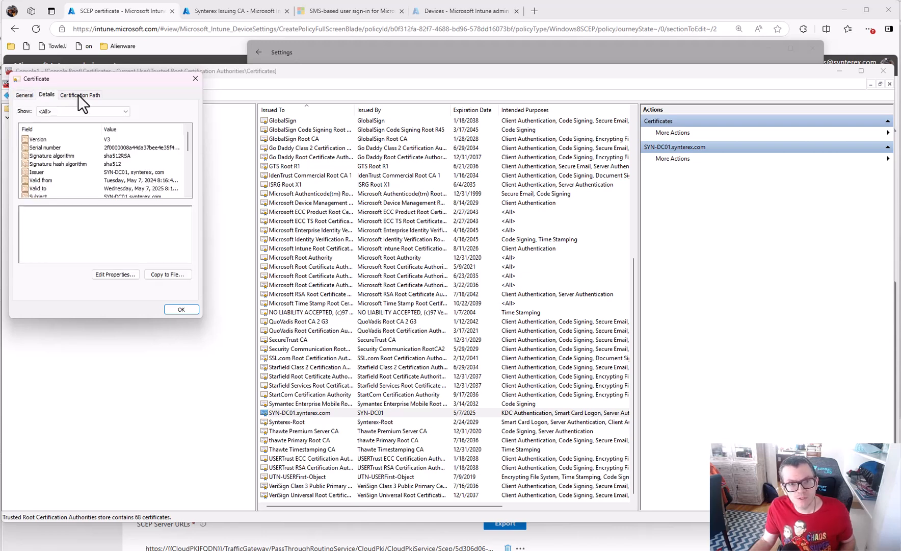
click(80, 95)
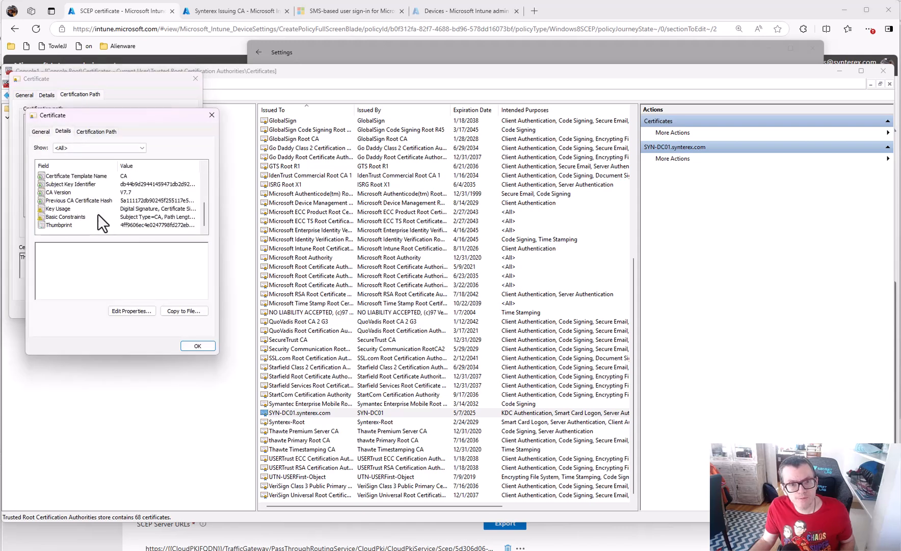
click(58, 225)
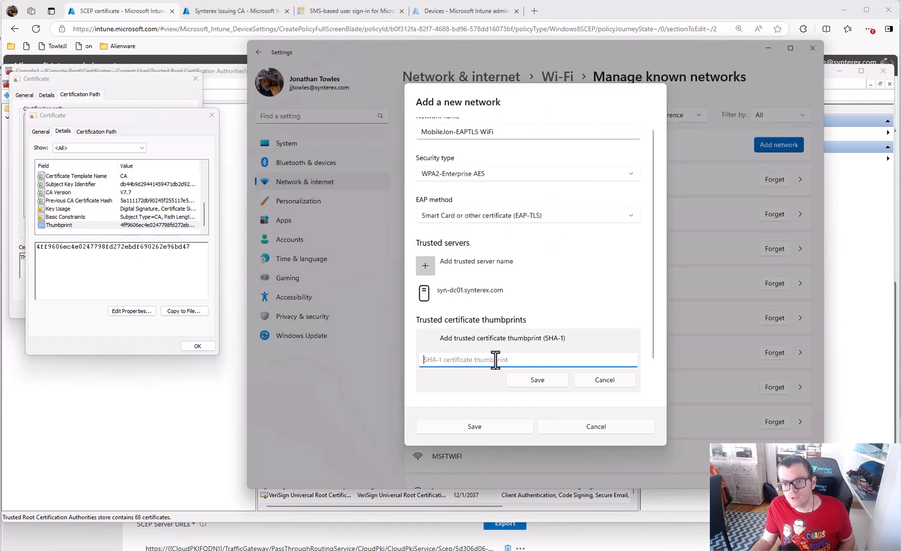
Confirm the trusted certificate thumbprint and save the MobileJon-EAPTLS WiFi network.
click(537, 380)
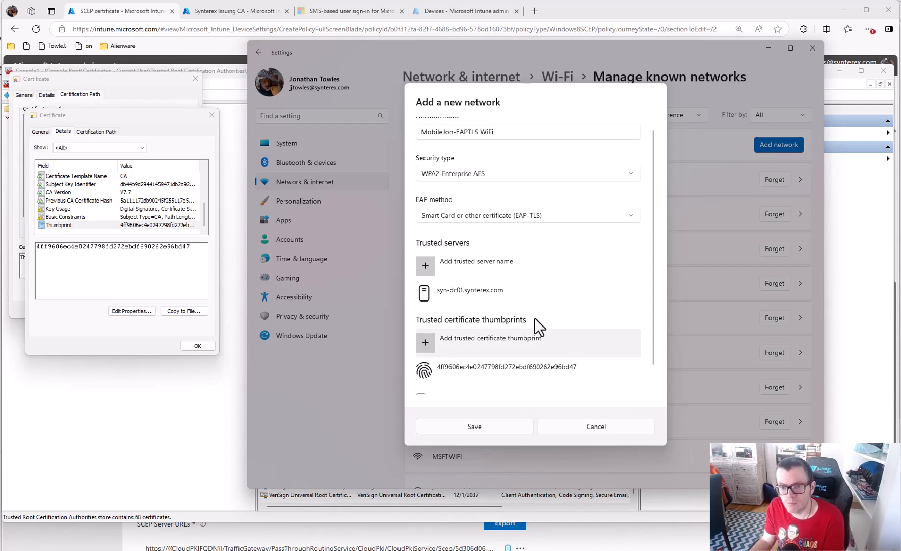
scroll(down, 3)
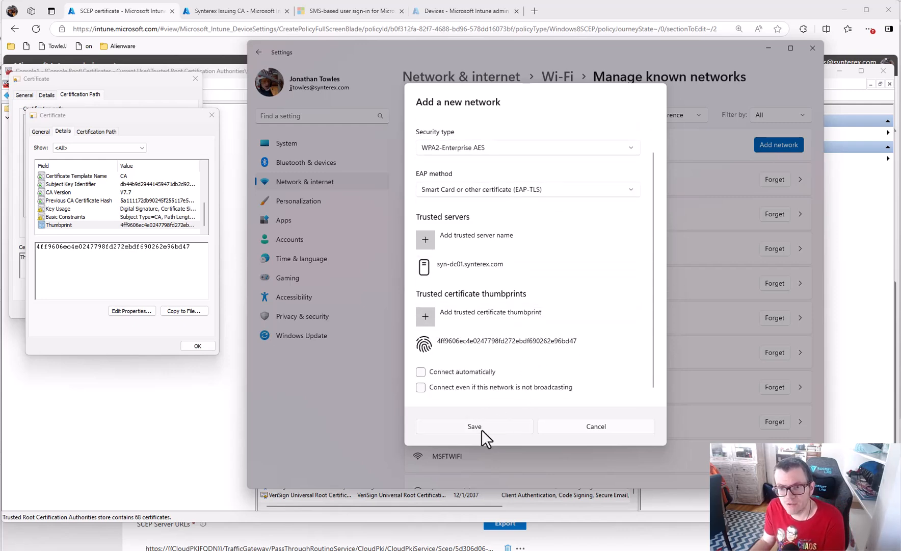
click(474, 426)
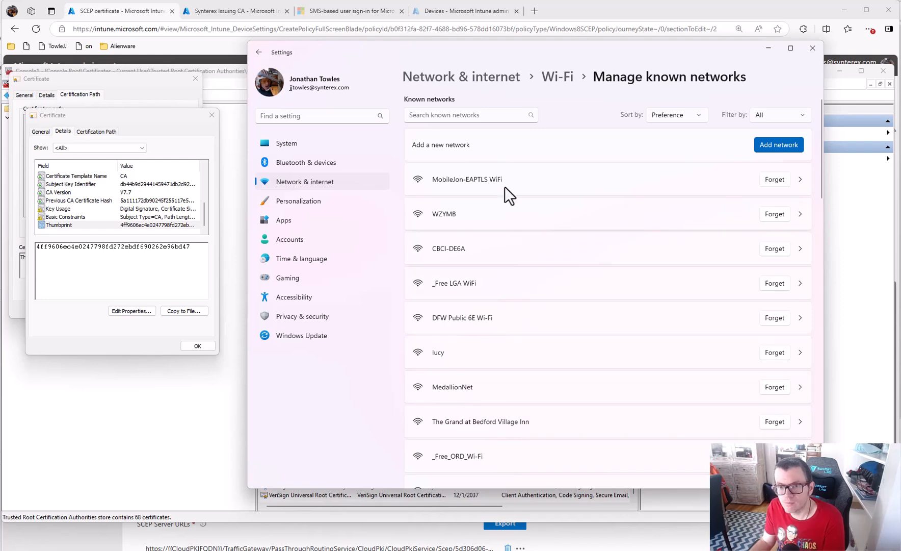
Connect to MobileJon-EAPTLS WiFi from the Wi-Fi page's available networks list.
click(555, 76)
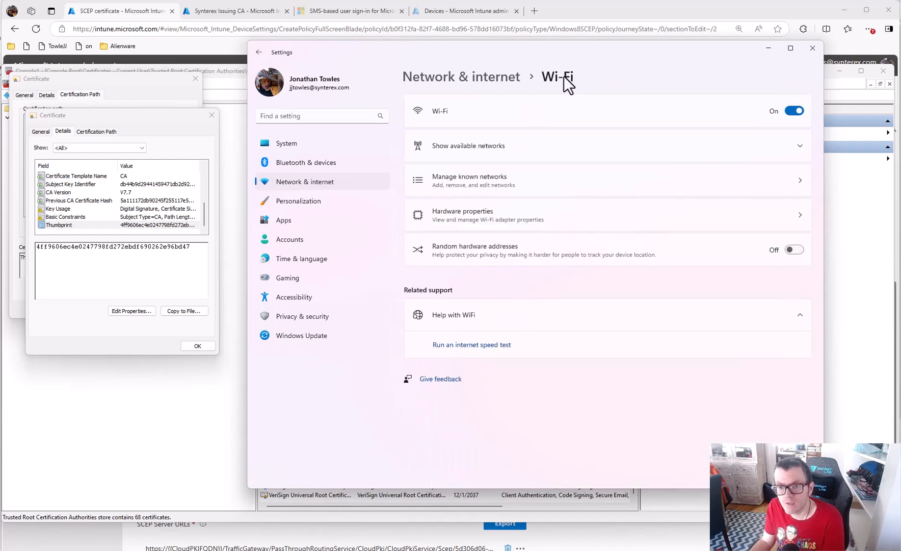
click(468, 145)
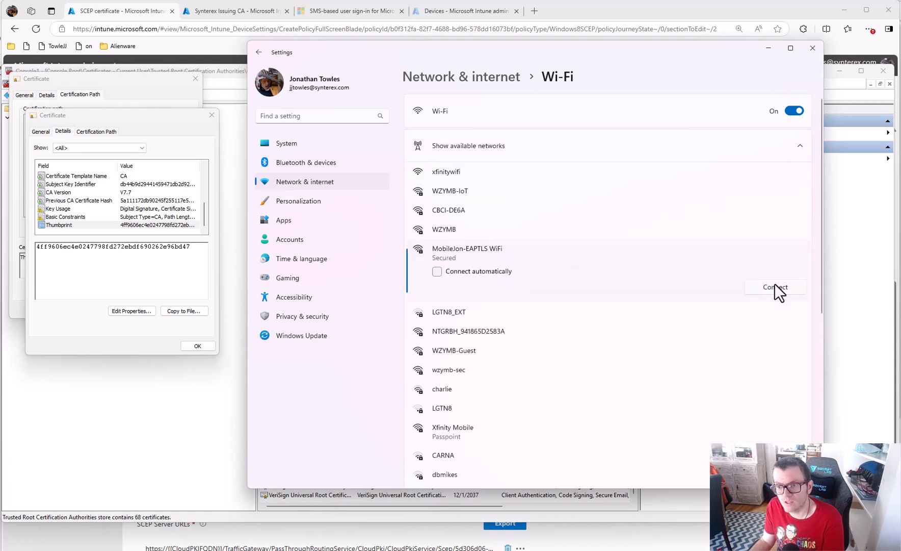
click(775, 287)
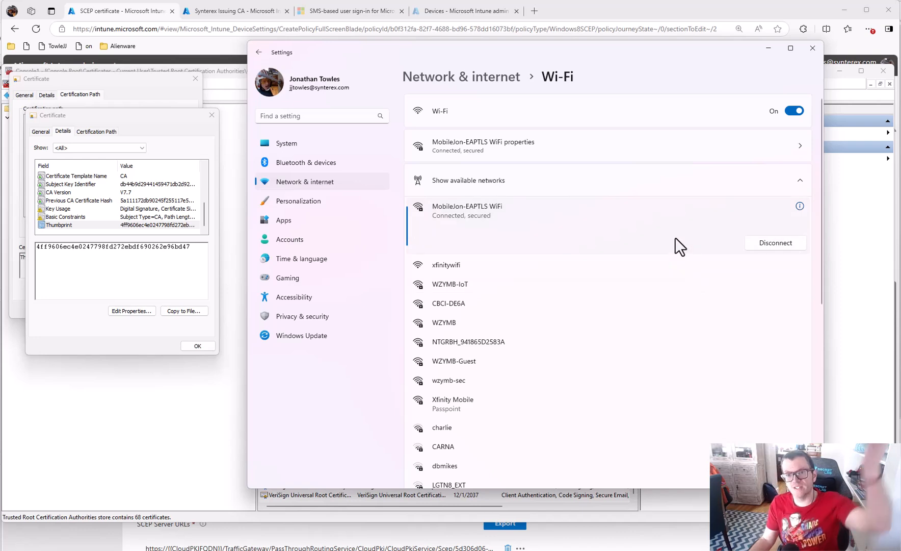
mouse_move(780, 60)
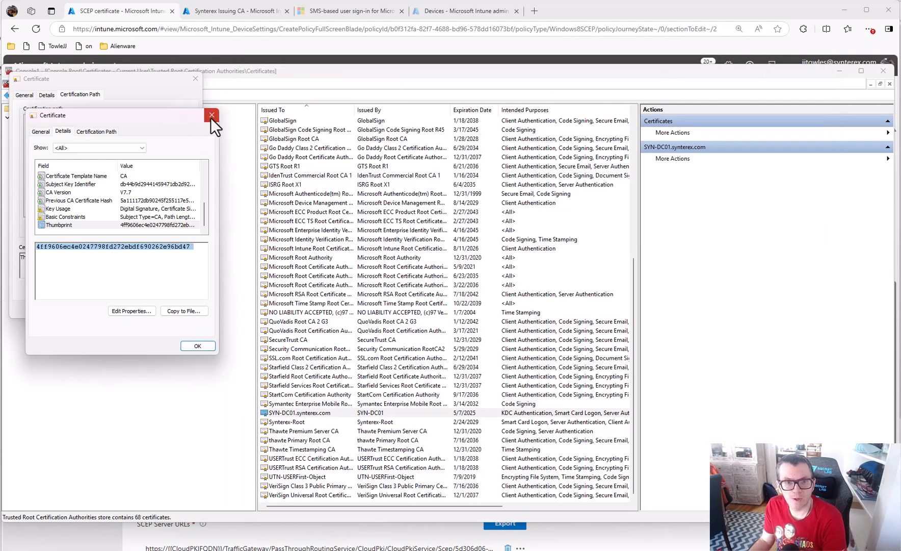
Open the jjtowles client certificate issued by Synterex Issuing CA from the Personal store.
click(212, 115)
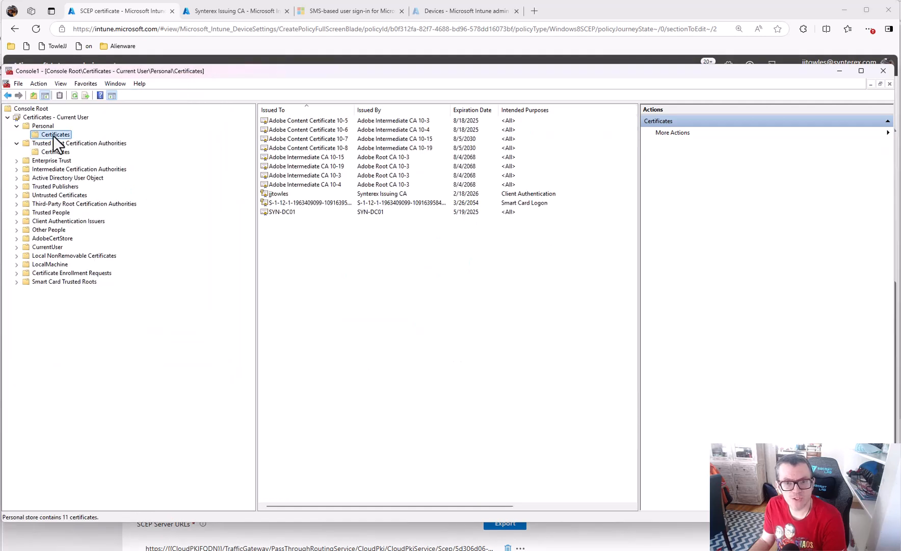
double_click(278, 196)
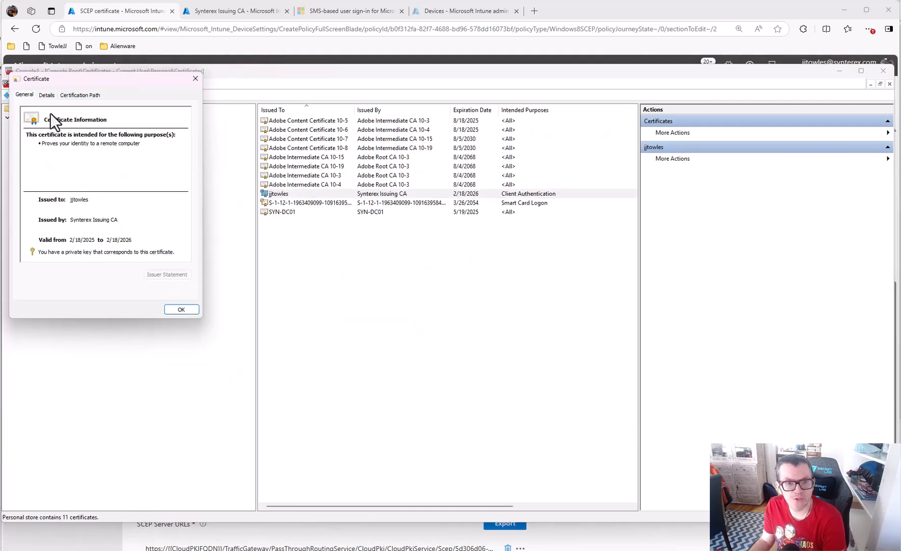